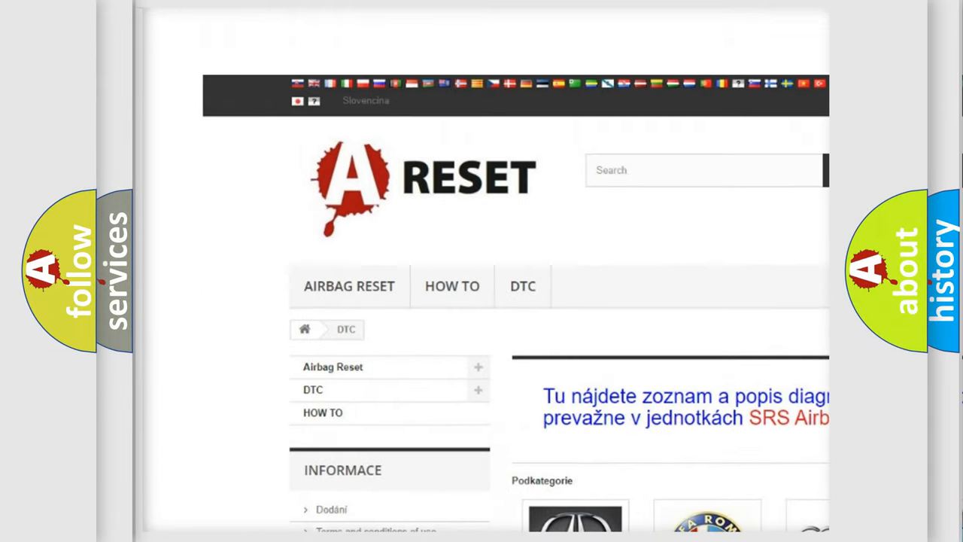
Open the ALFA ROMEO DTC tile and browse its list of B-series diagnostic codes
{"action": "scroll", "scroll_direction": "down", "scroll_amount": 3}
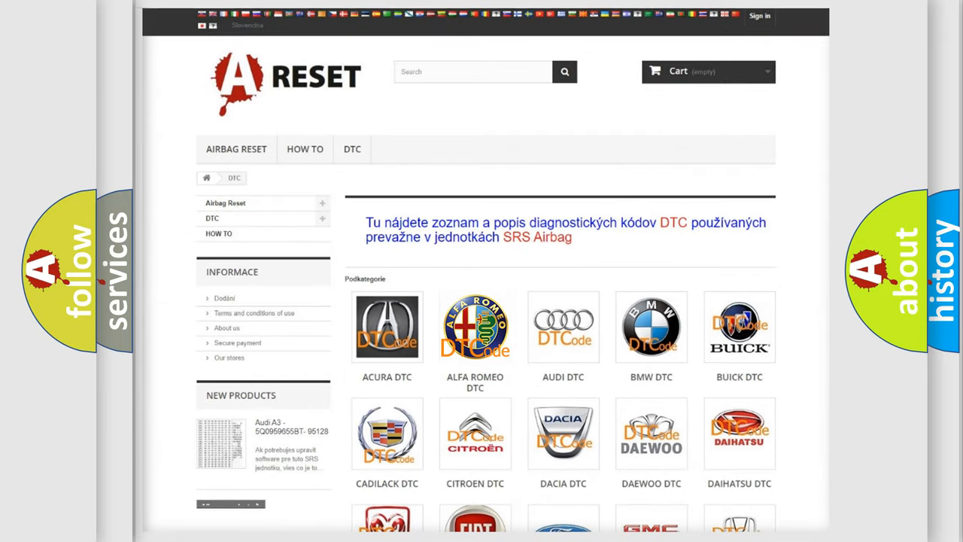
{"action": "left_click", "coordinate": [476, 327]}
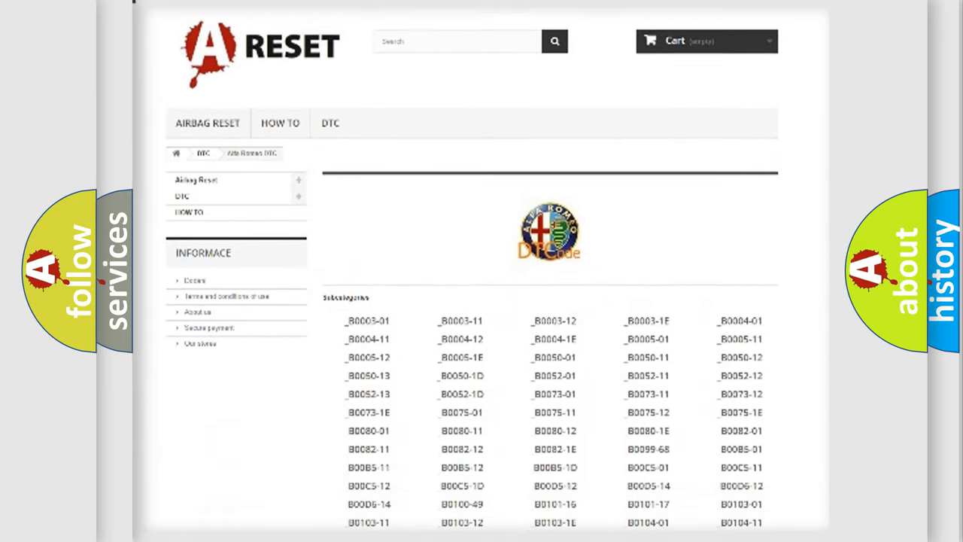
{"action": "scroll", "scroll_direction": "down", "scroll_amount": 3}
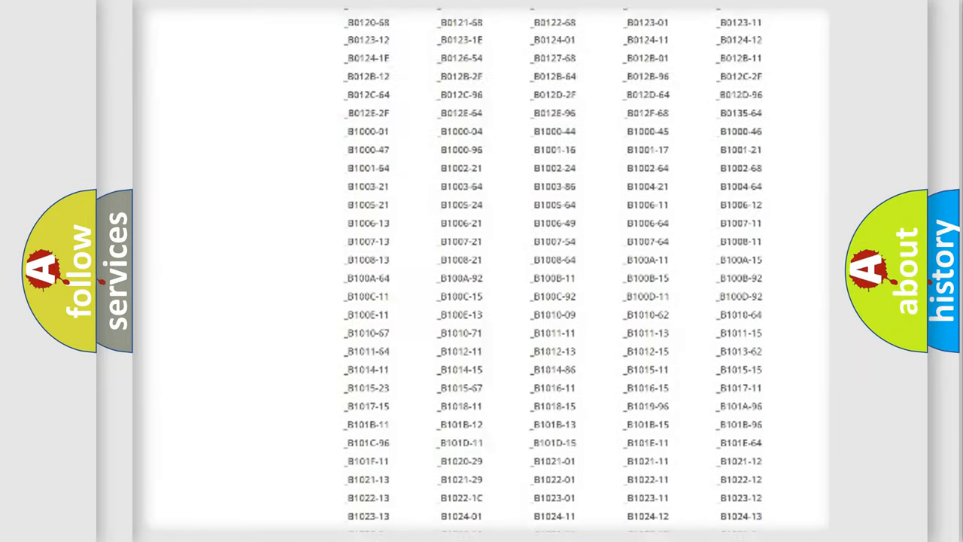
{"action": "scroll", "scroll_direction": "up", "scroll_amount": 3}
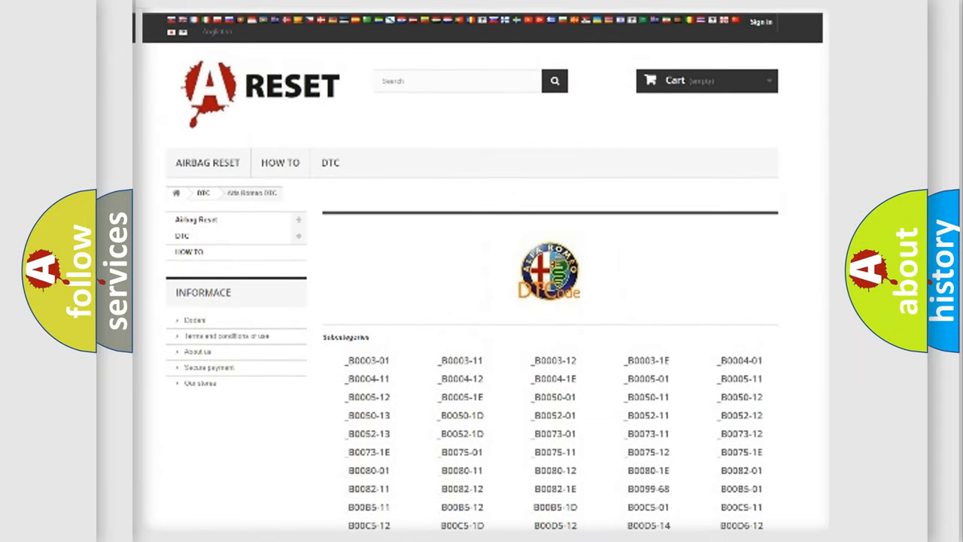